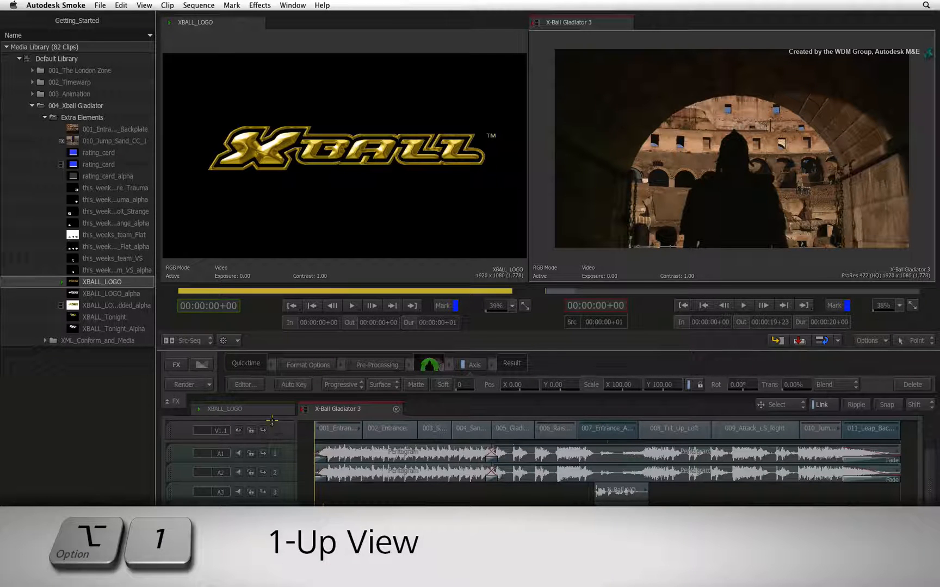
Step: Switch the viewer to a single Player layout and show the Audio Desk mixer
{"action": "left_click", "coordinate": [186, 341]}
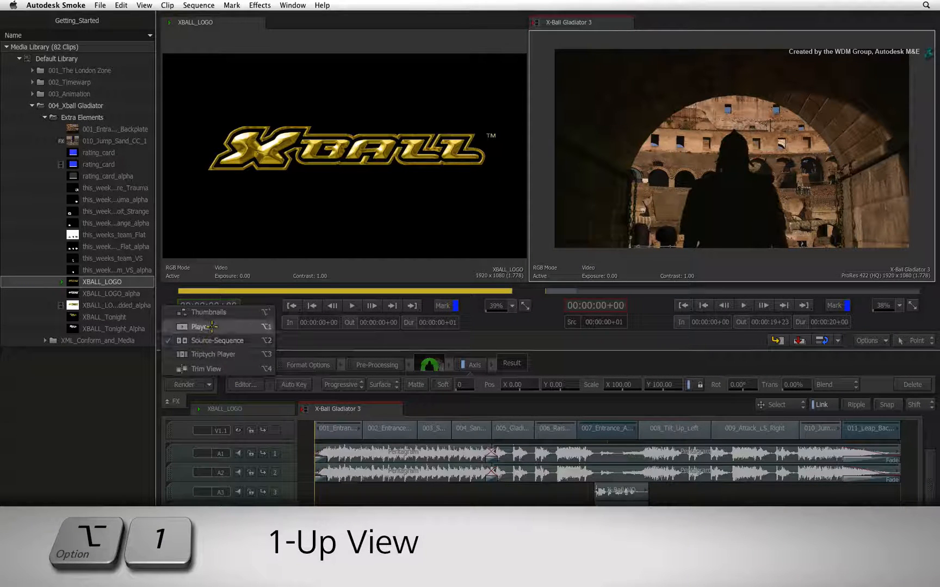
{"action": "left_click", "coordinate": [197, 326]}
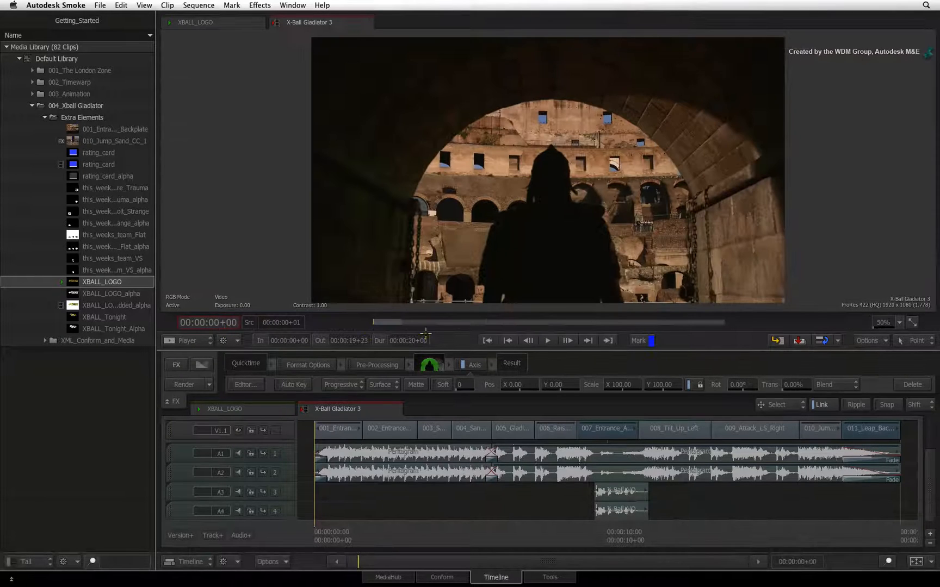
{"action": "left_click", "coordinate": [870, 340]}
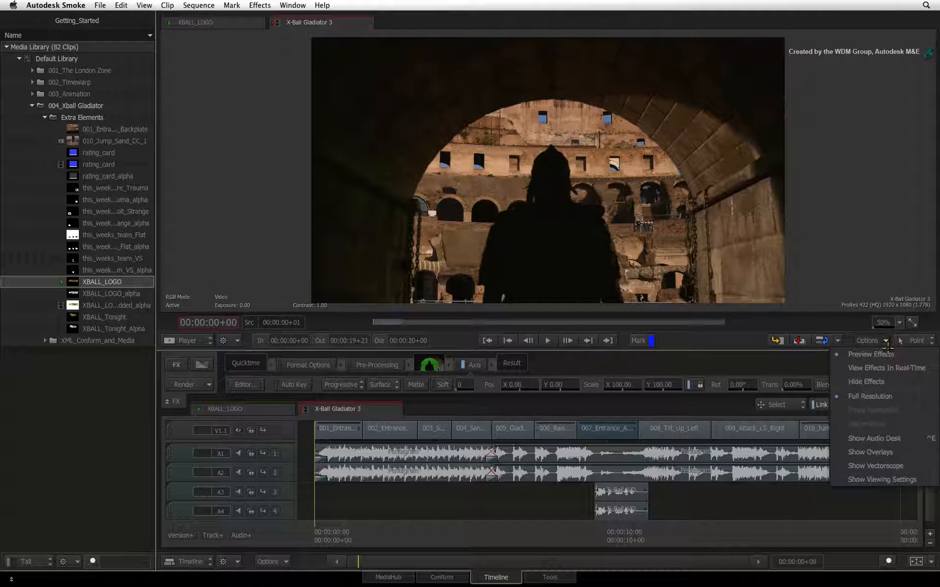
{"action": "left_click", "coordinate": [874, 439]}
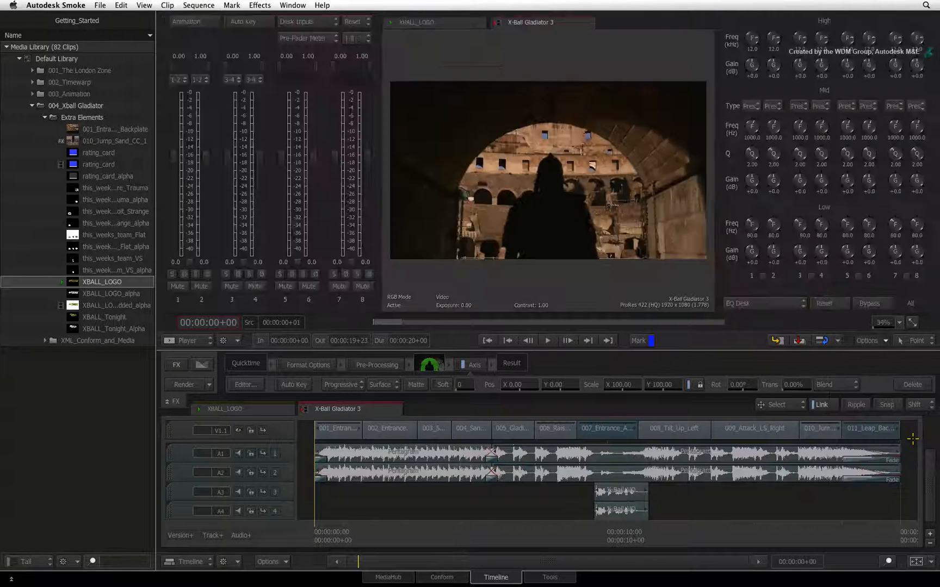
{"action": "key", "text": "ctrl+e"}
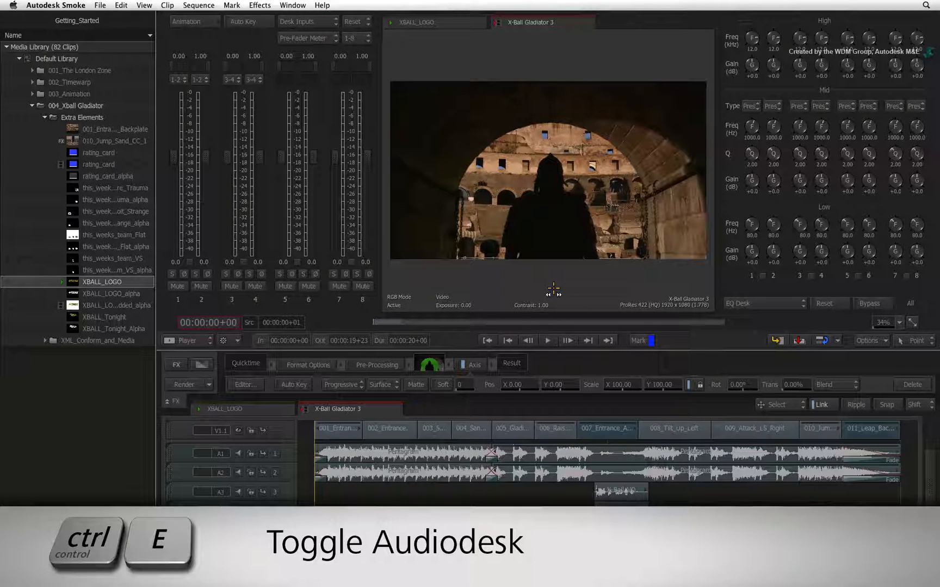
{"action": "key", "text": "ctrl+e"}
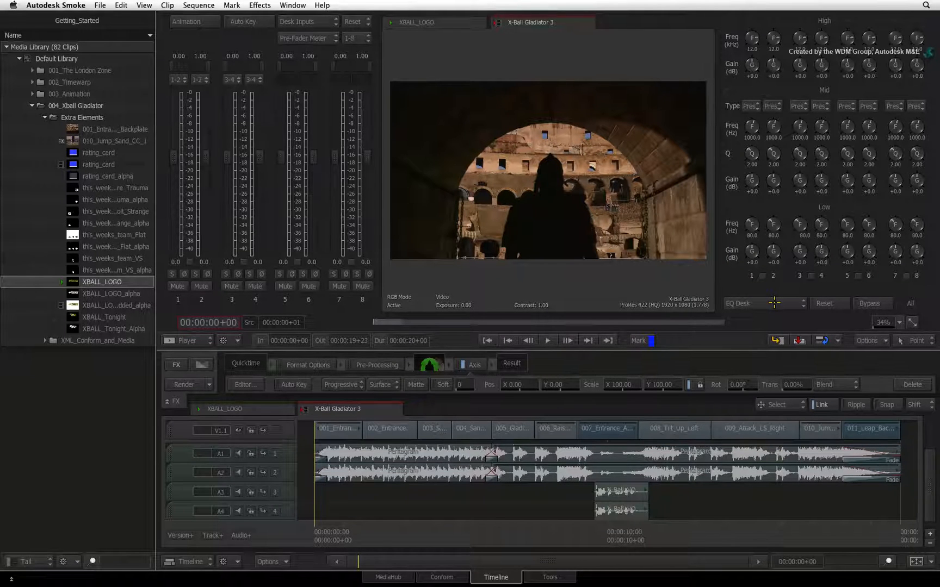
{"action": "left_click", "coordinate": [763, 304]}
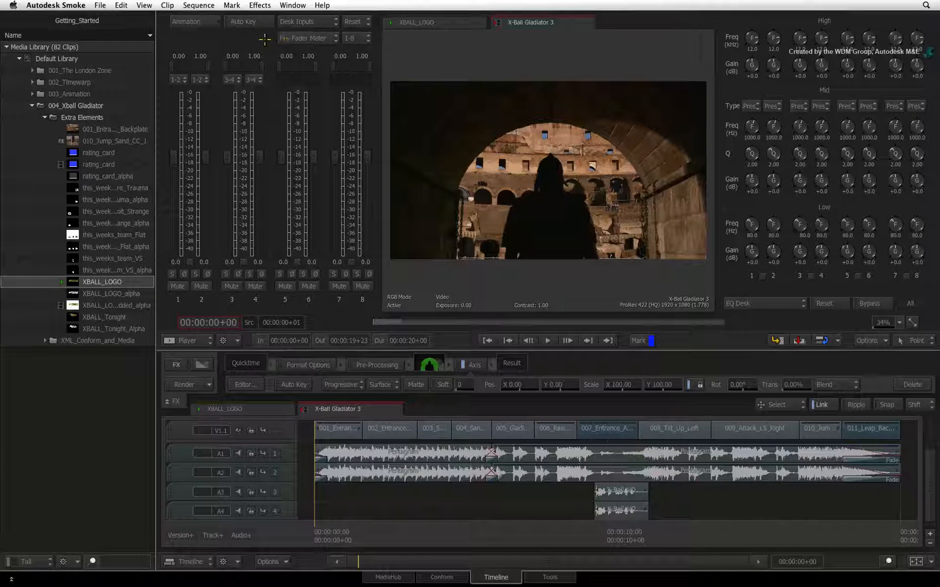
{"action": "left_click", "coordinate": [306, 22]}
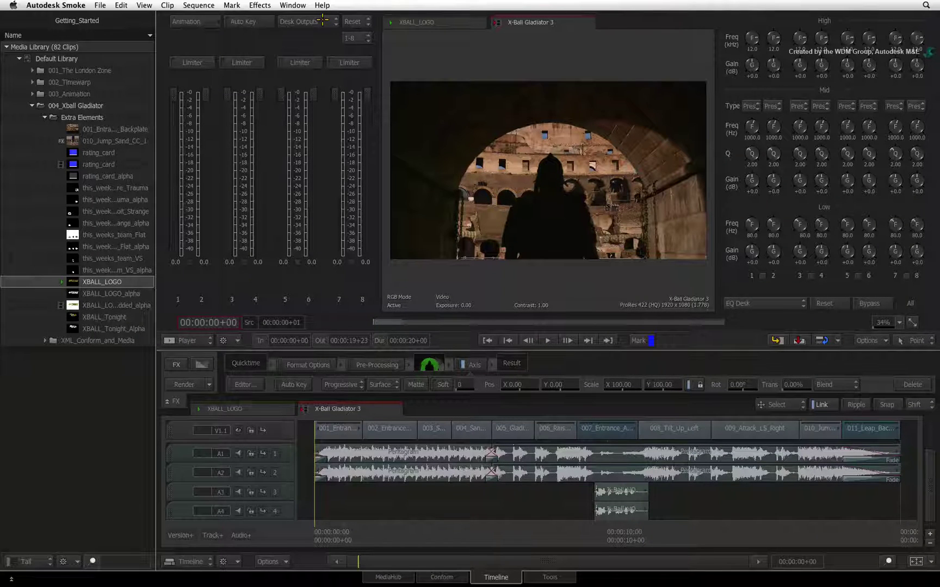
{"action": "left_click", "coordinate": [306, 21]}
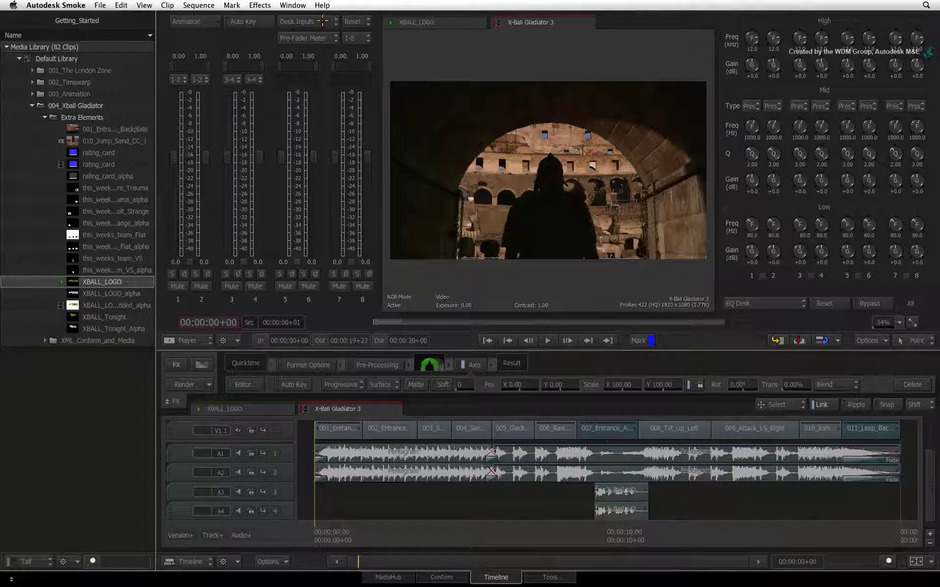
{"action": "left_click", "coordinate": [307, 21]}
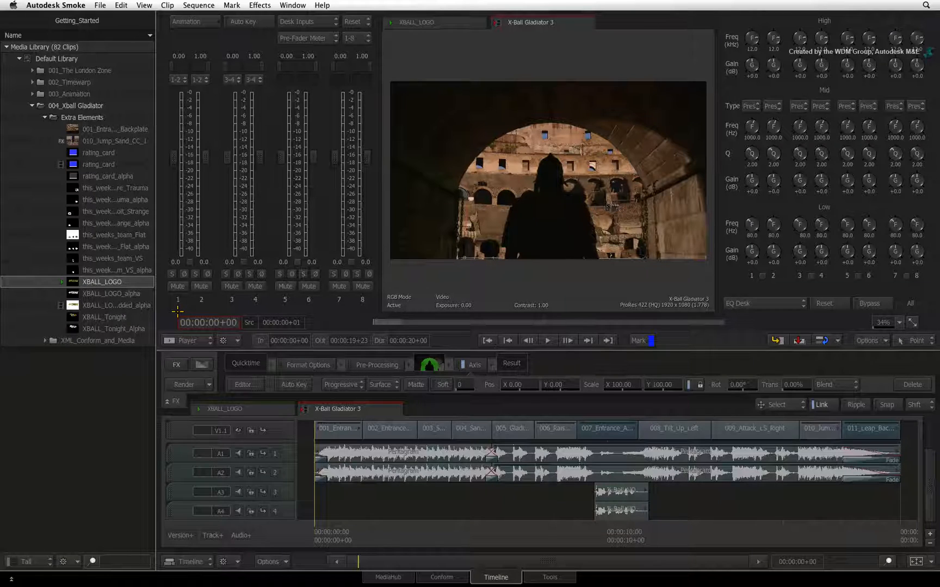
{"action": "left_click", "coordinate": [546, 341]}
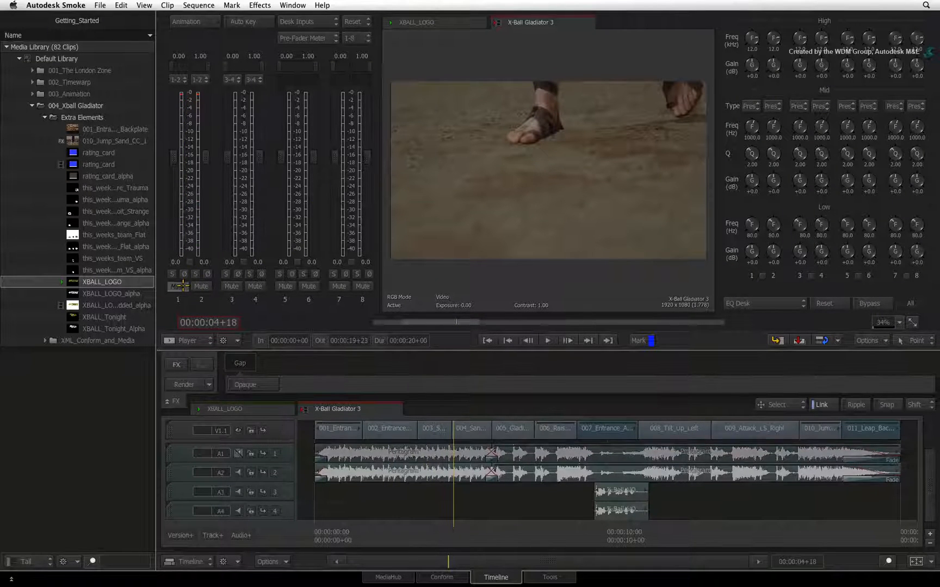
{"action": "left_click", "coordinate": [177, 286]}
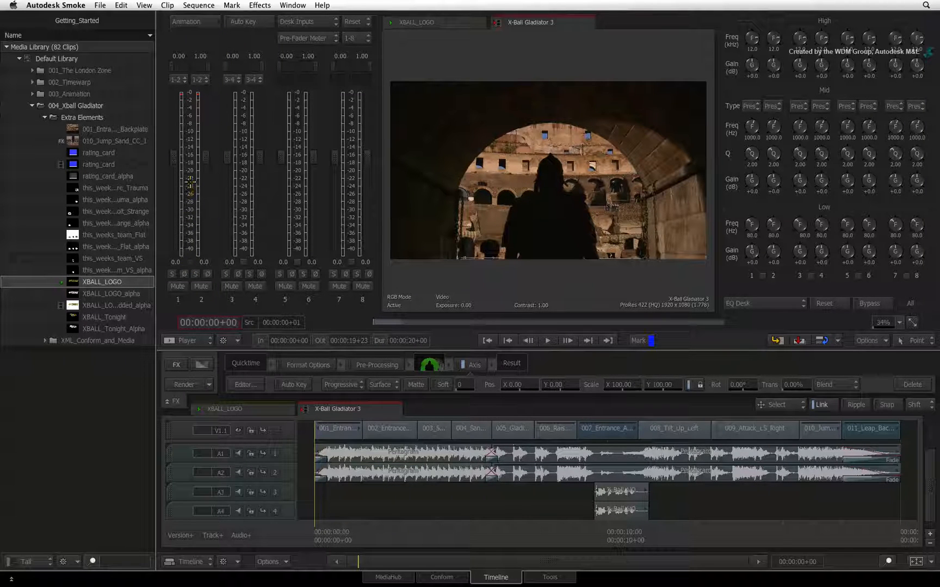
{"action": "left_click", "coordinate": [547, 340]}
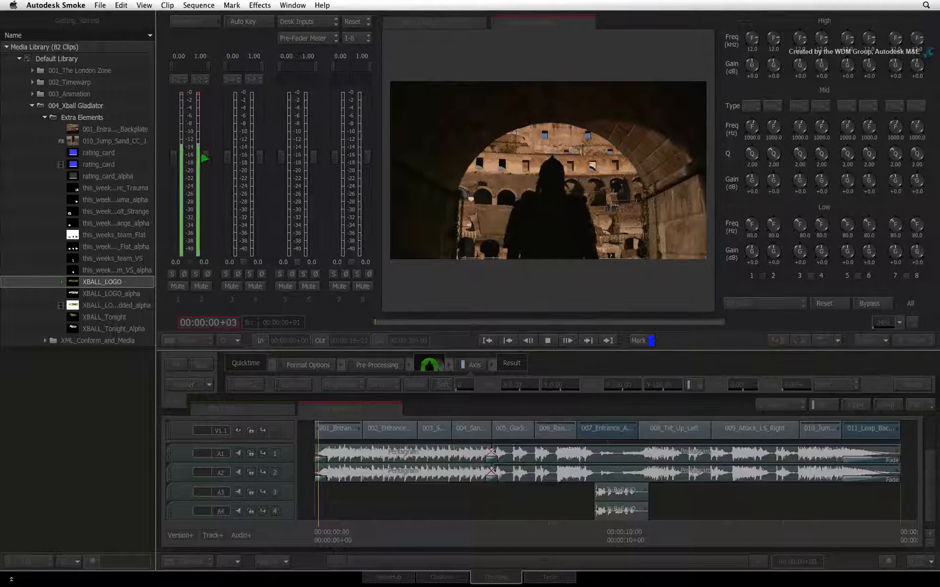
{"action": "left_click", "coordinate": [566, 340]}
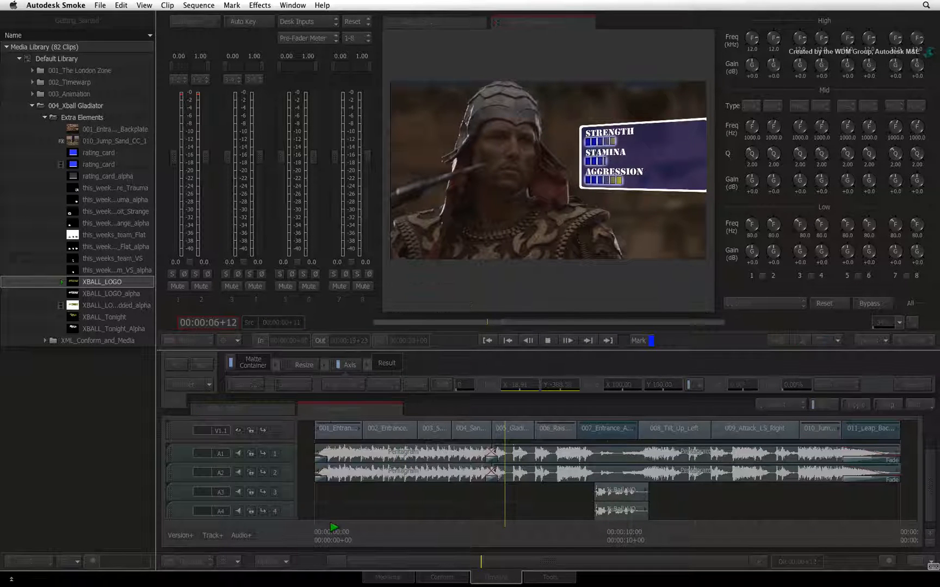
{"action": "left_click", "coordinate": [565, 341]}
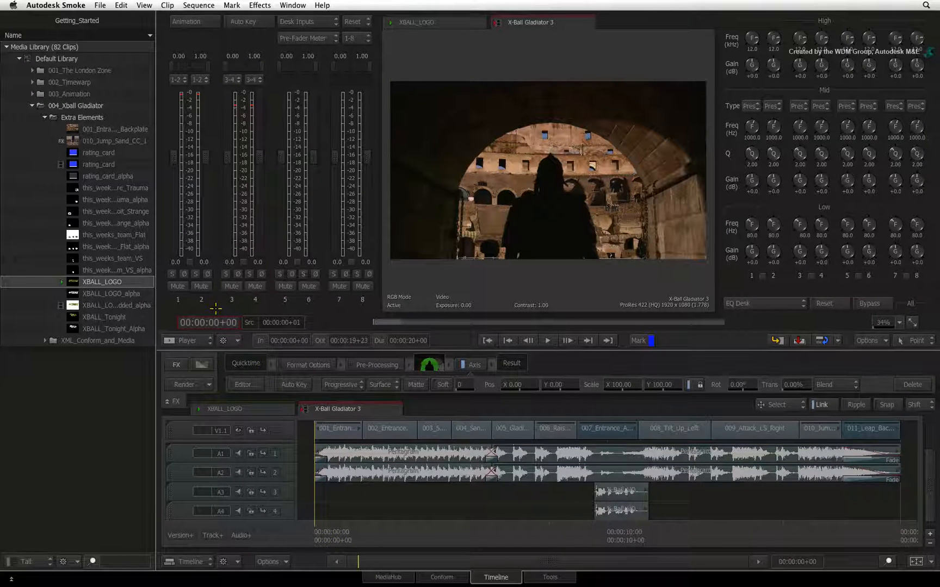
Step: Reveal the File > Export submenu listing file sequence, movie, editorial publish and audio file options
{"action": "left_click", "coordinate": [56, 6]}
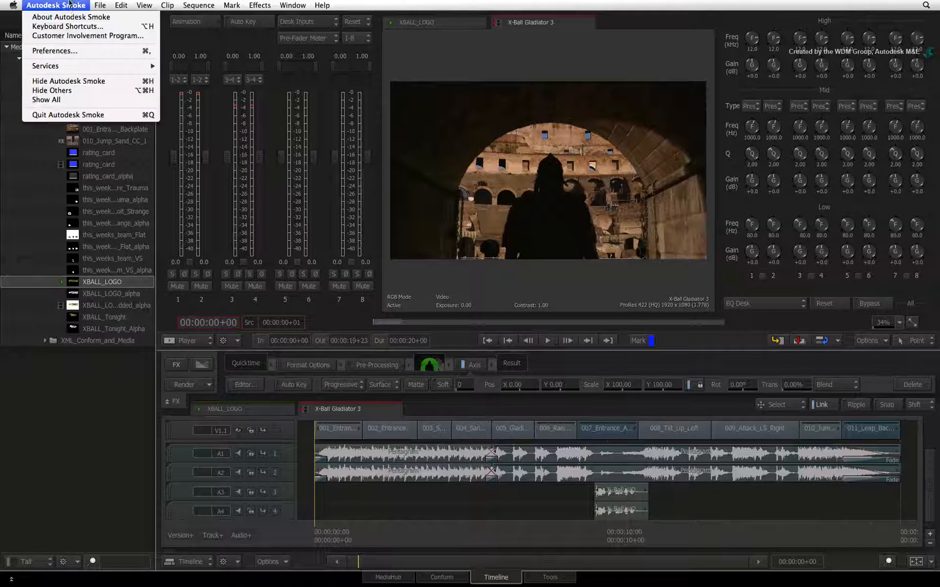
{"action": "left_click", "coordinate": [55, 51]}
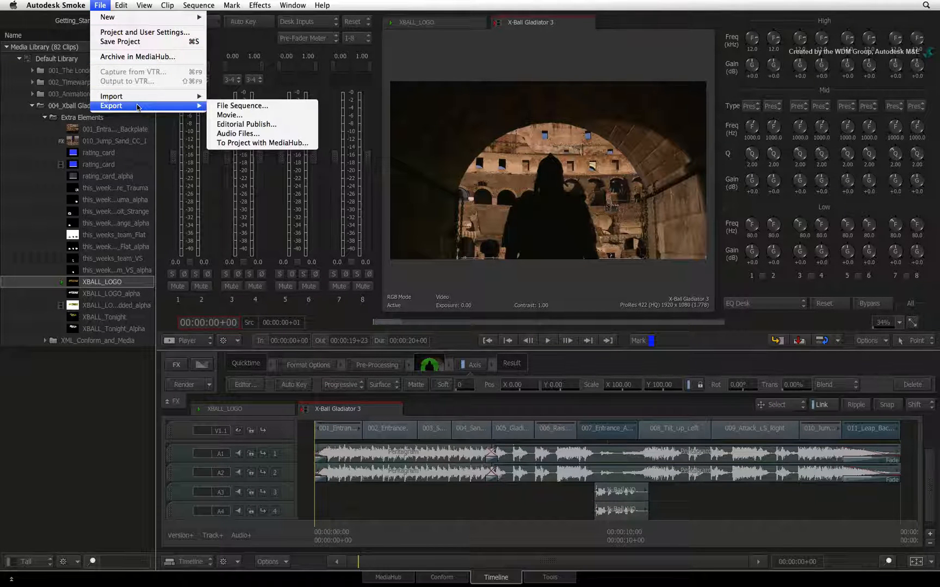
{"action": "mouse_move", "coordinate": [111, 105]}
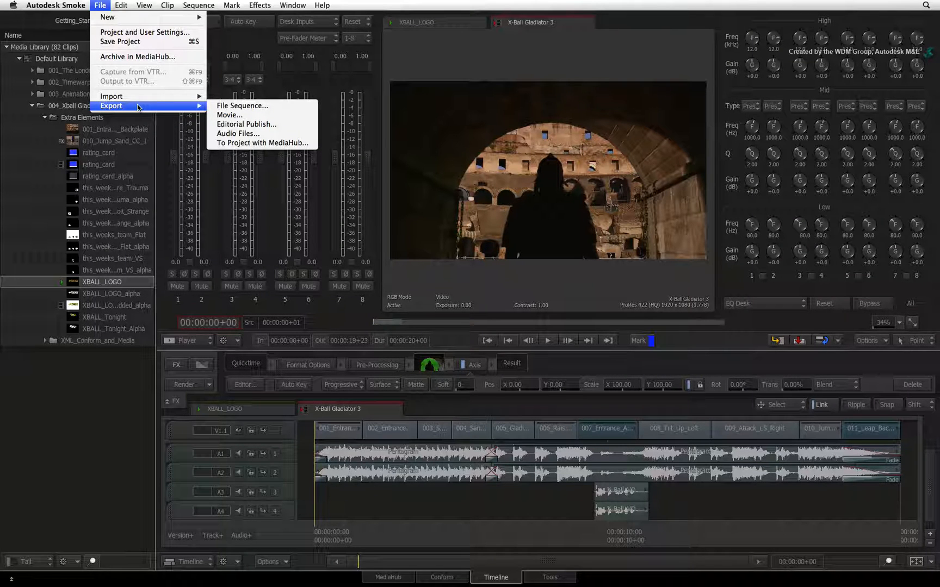